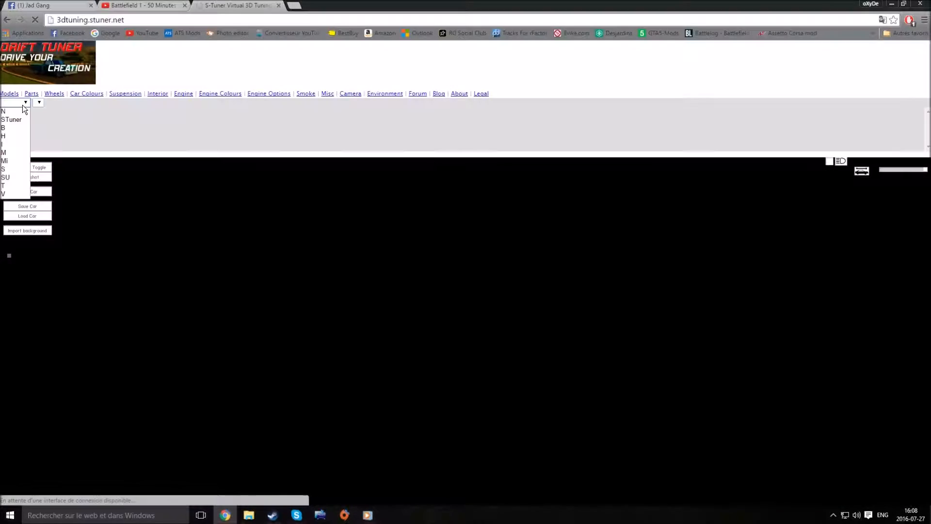
Load the blue car and swap its A31 Stock front bar for R33 KA.
{"action": "left_click", "coordinate": [10, 119]}
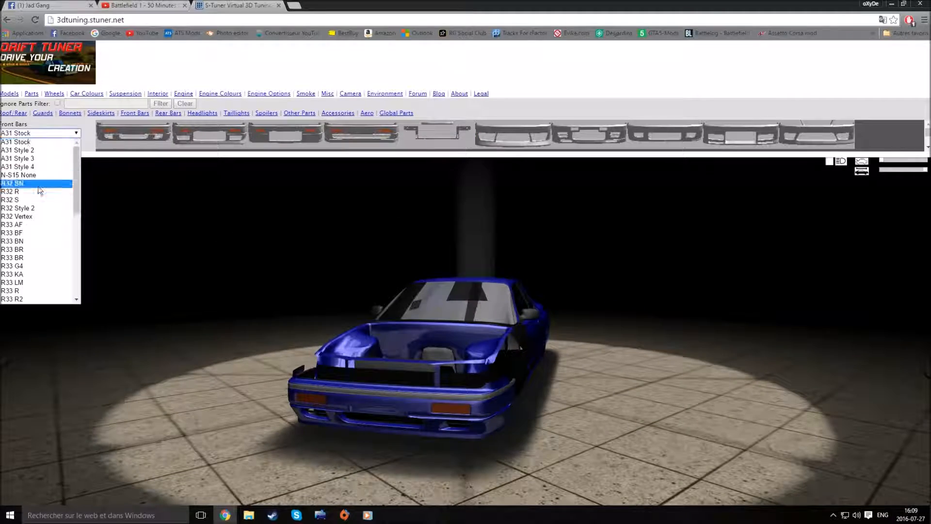
{"action": "left_click", "coordinate": [18, 200]}
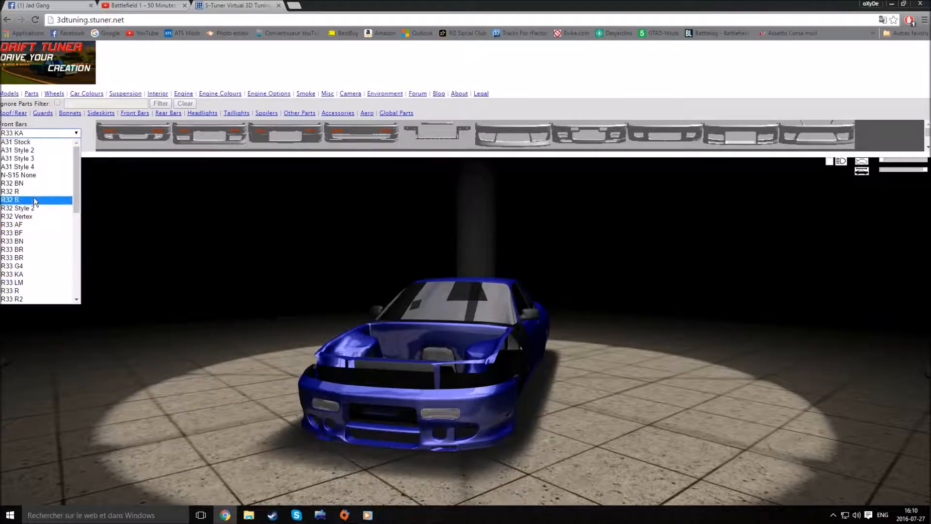